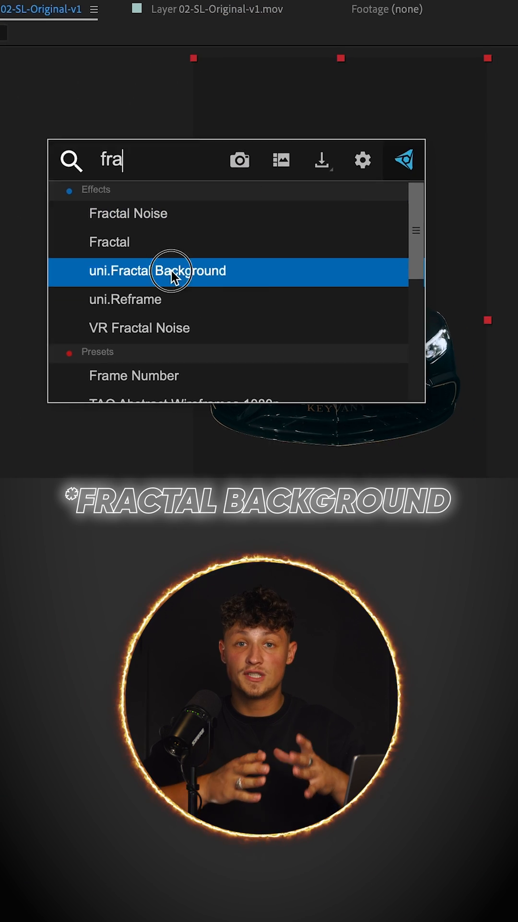
# Add uni.Fractal Background and apply its Noise Outlines preset for a glowing blue fractal.
pyautogui.click(157, 270)
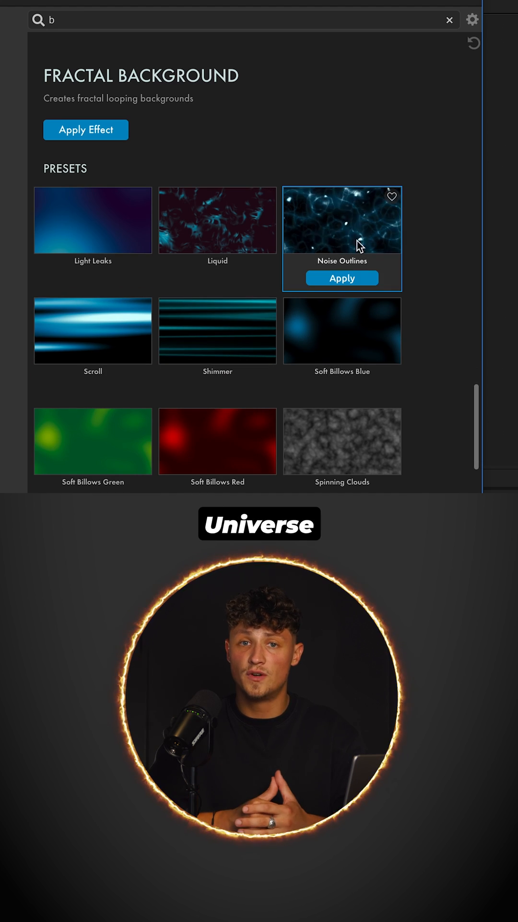
pyautogui.click(341, 277)
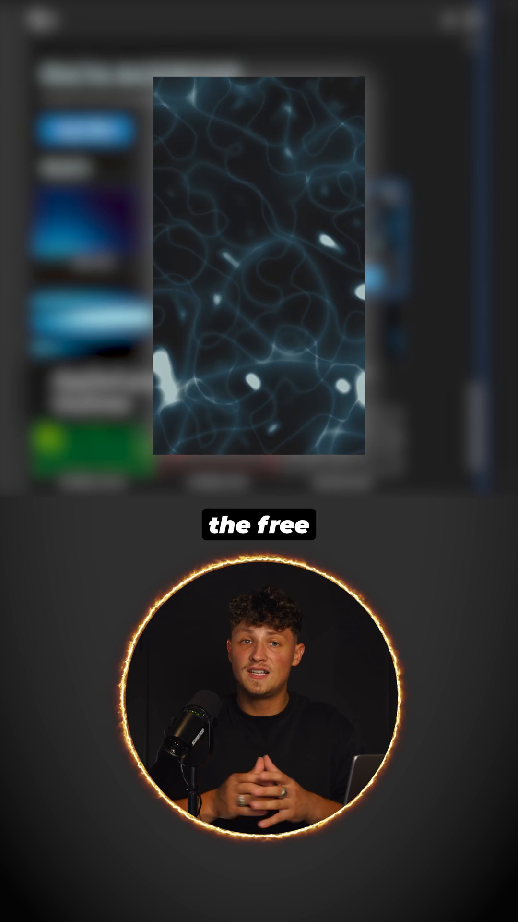
# Set the fractal layer to Darken at 61% opacity and search effects for 'chro'.
pyautogui.click(259, 453)
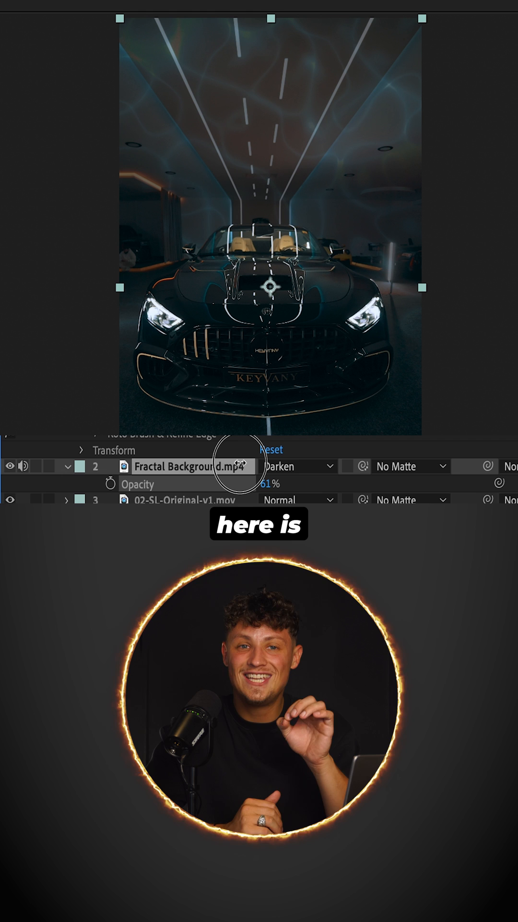
pyautogui.write('chro')
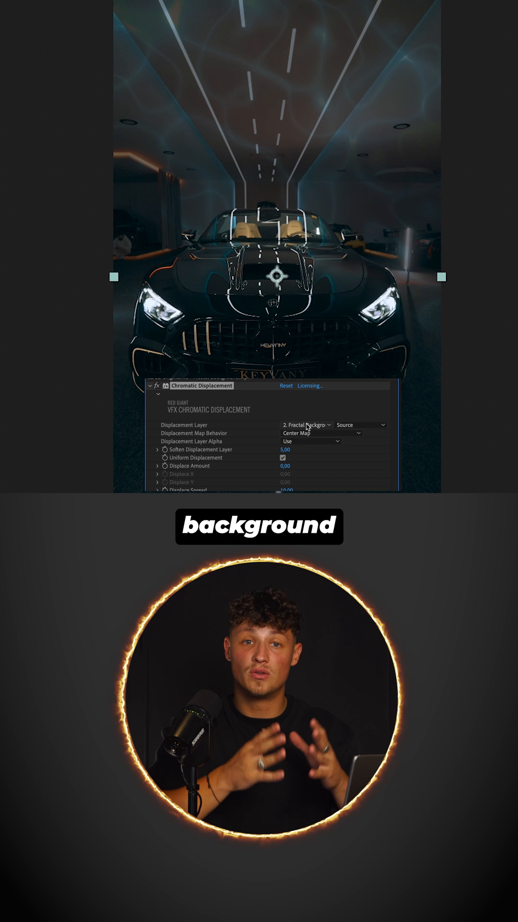
# Set Chromatic Displacement's Displacement Layer to the fractal background layer.
pyautogui.click(306, 424)
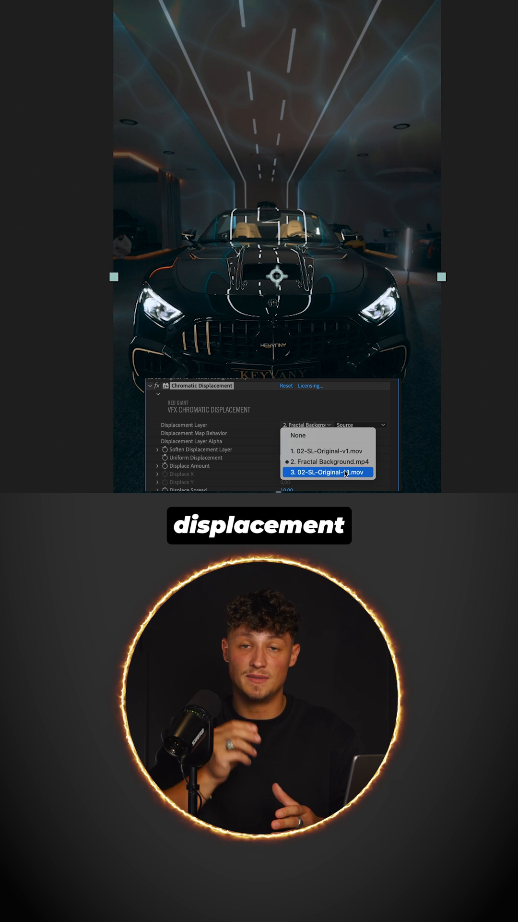
pyautogui.click(327, 471)
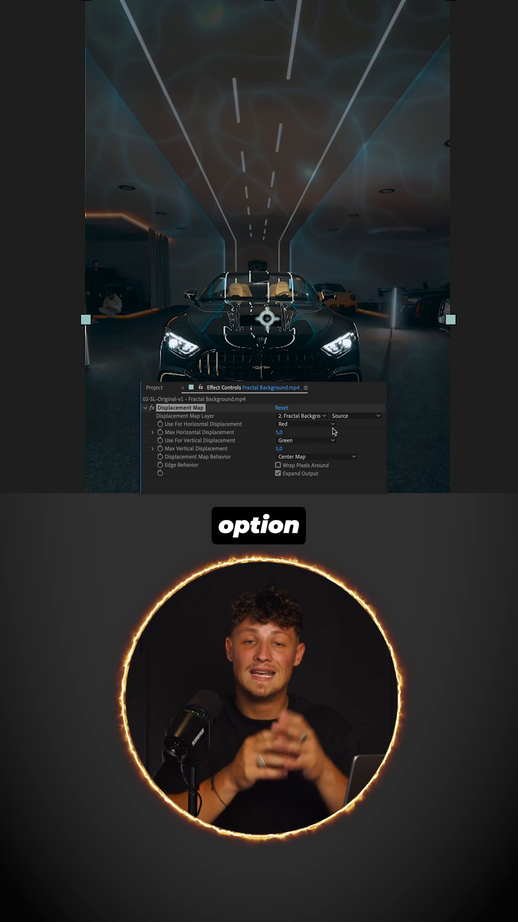
# Open the Displacement Map Layer list showing the footage and fractal background.
pyautogui.click(302, 415)
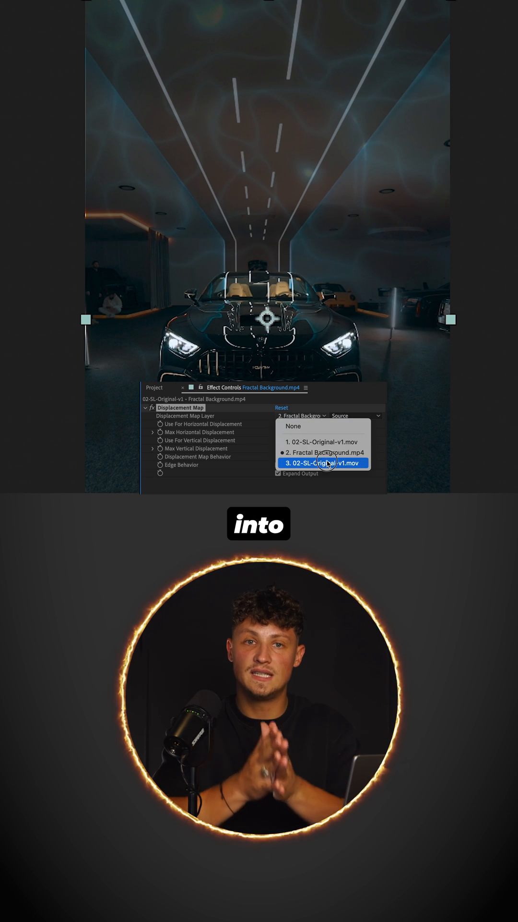